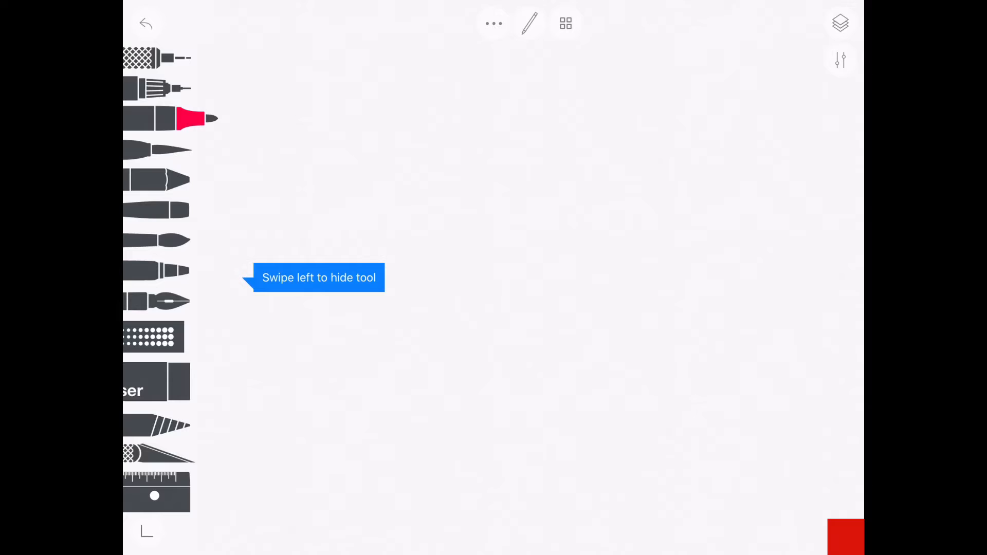
Step: Pick black from the colour palette as the drawing colour
left_click(839, 23)
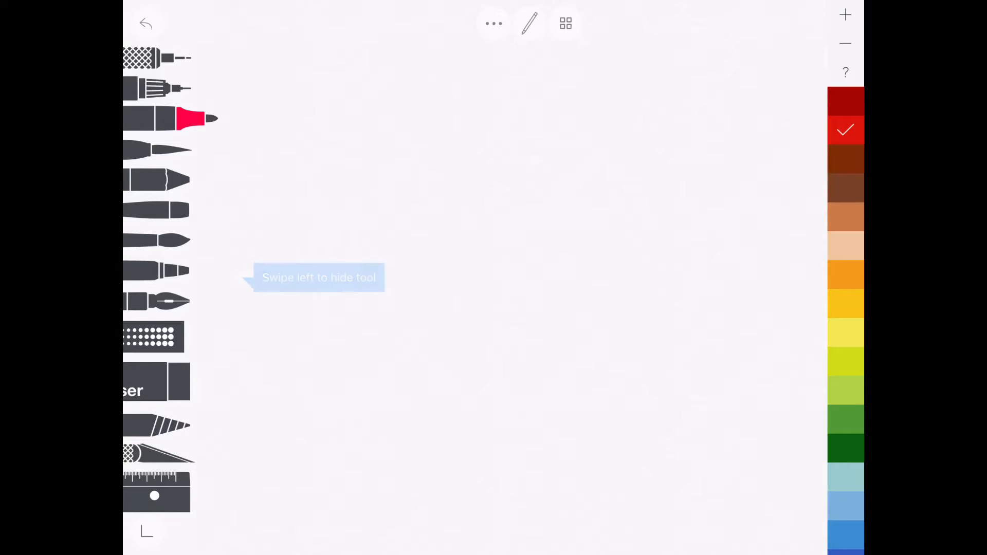
scroll("down", 3)
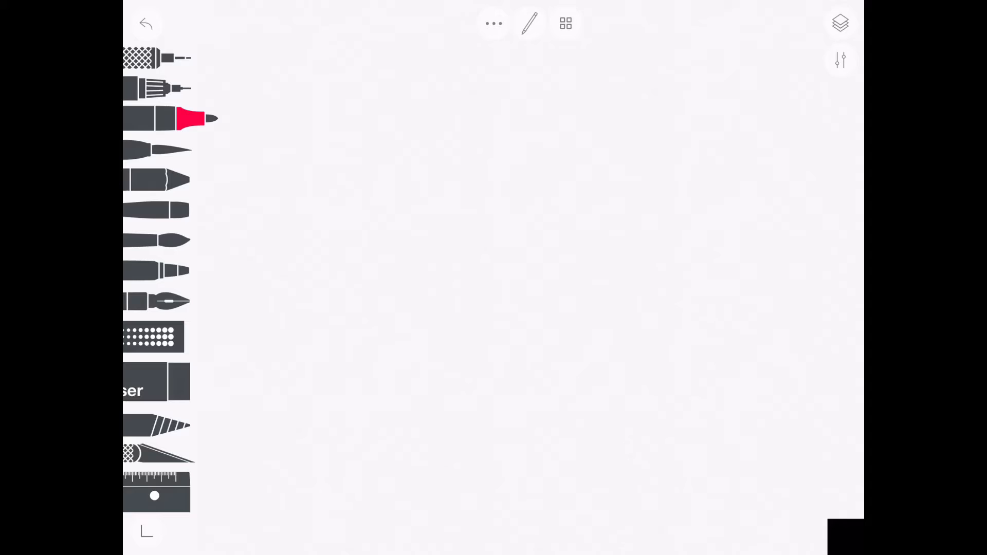
Step: Draw the rounded stem outline in black, undoing and redrawing the first attempt
left_click_drag(424, 268, 560, 383)
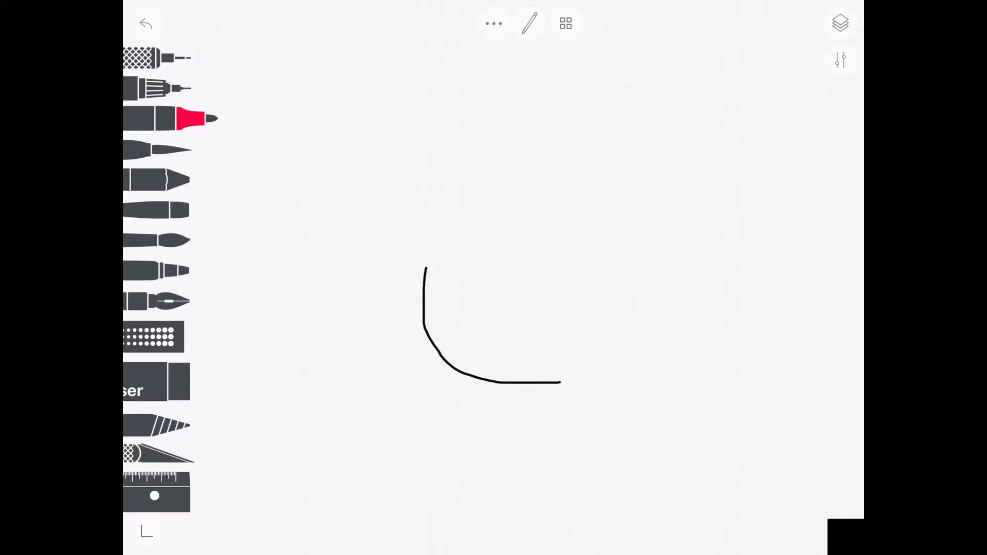
left_click_drag(560, 383, 602, 273)
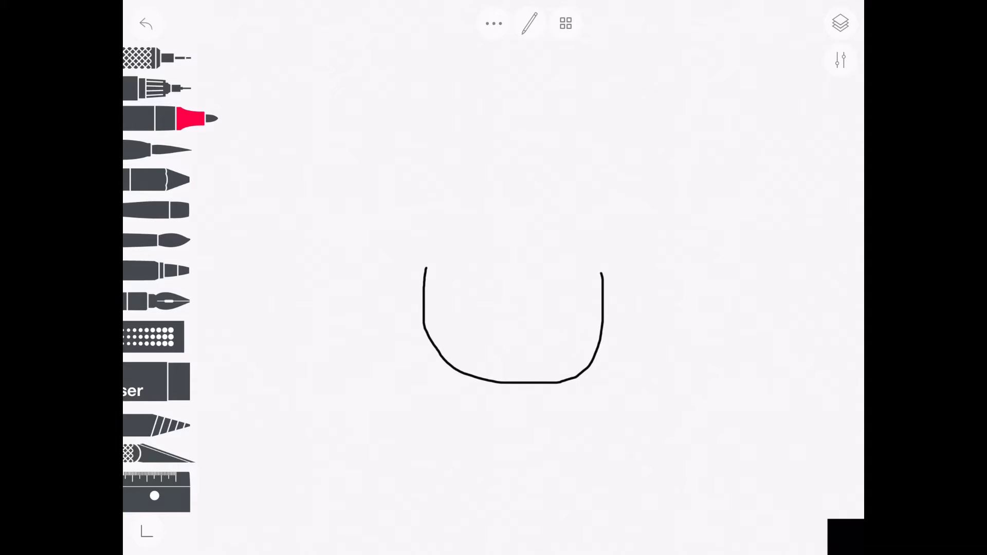
left_click(146, 24)
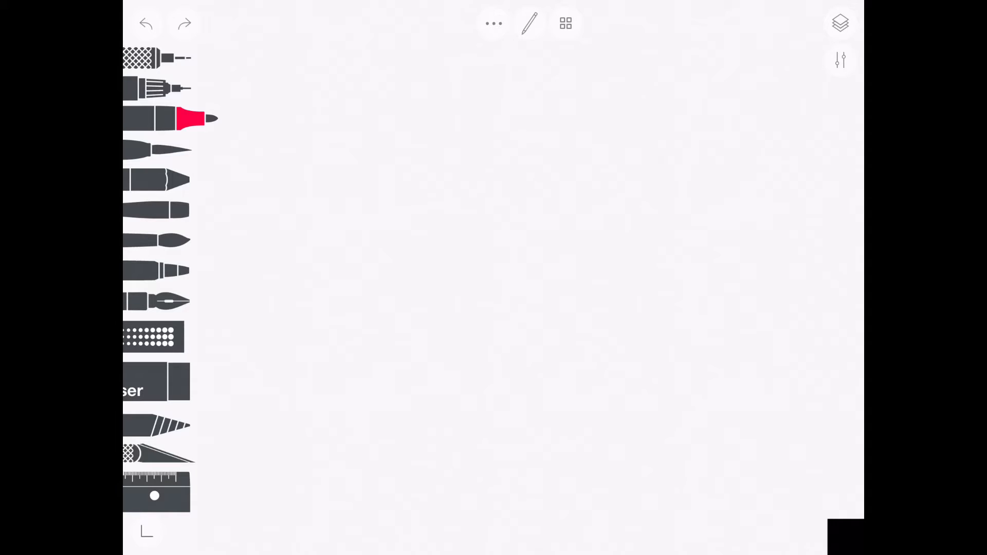
left_click_drag(409, 313, 438, 434)
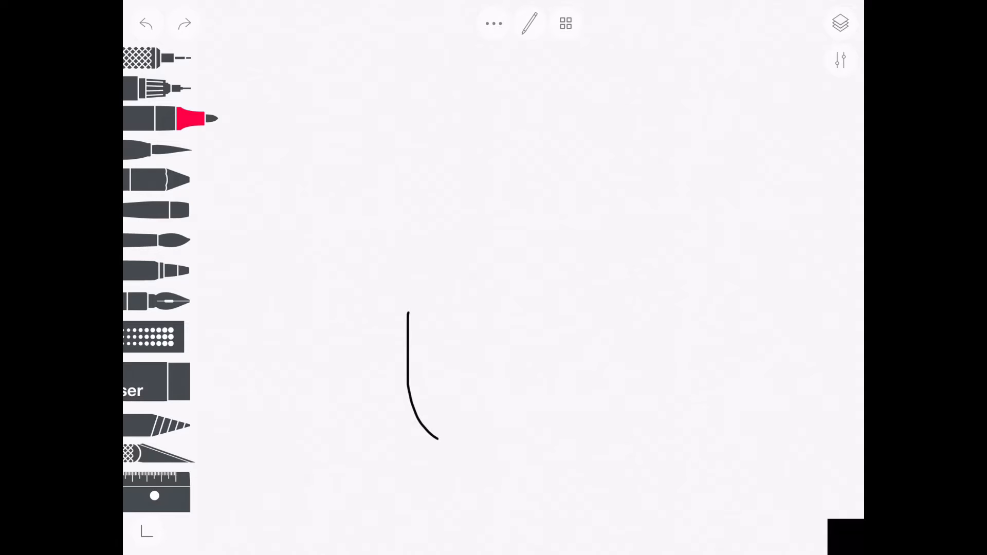
left_click_drag(422, 434, 616, 302)
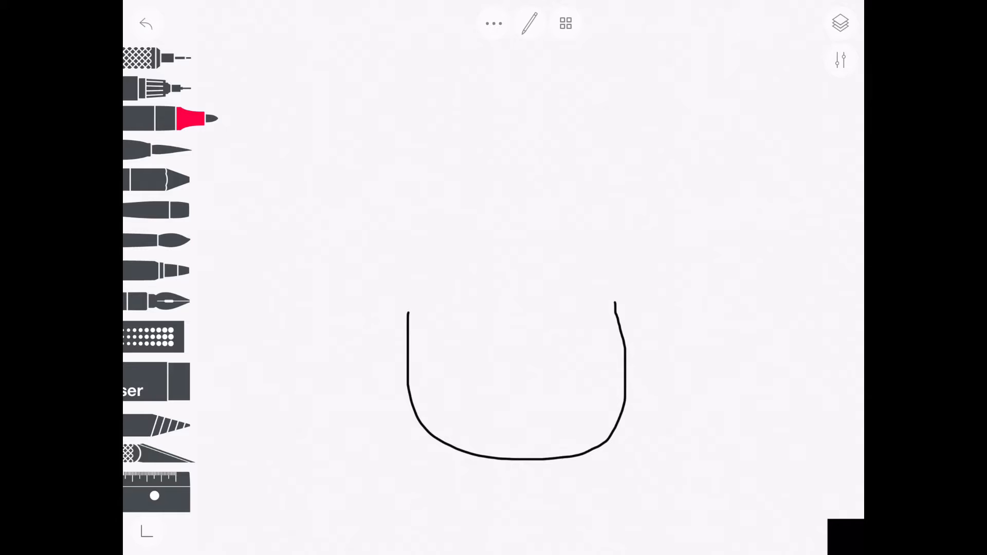
Step: Sketch the cap arc over the stem, redo it, and add the stem's curved top edge
left_click_drag(274, 217, 406, 320)
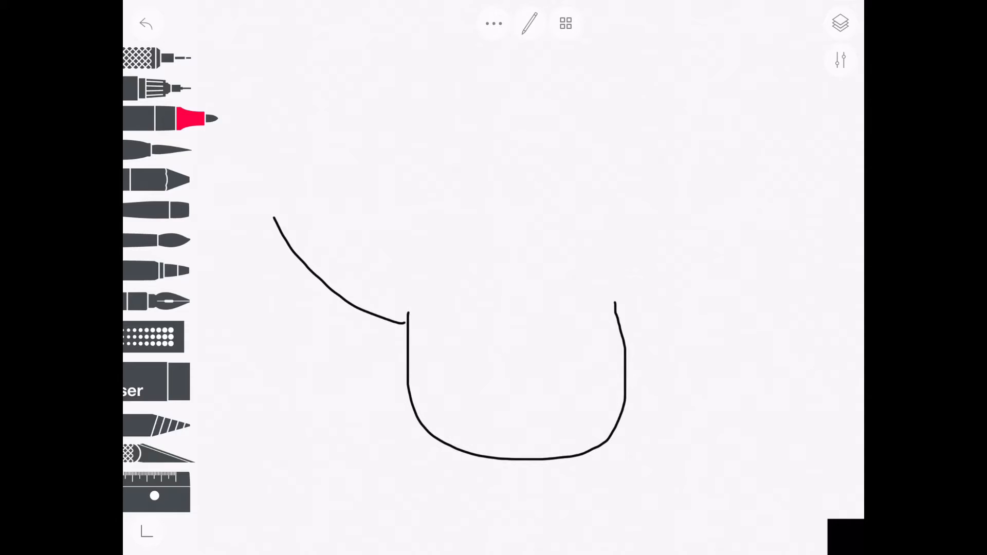
left_click_drag(273, 220, 657, 29)
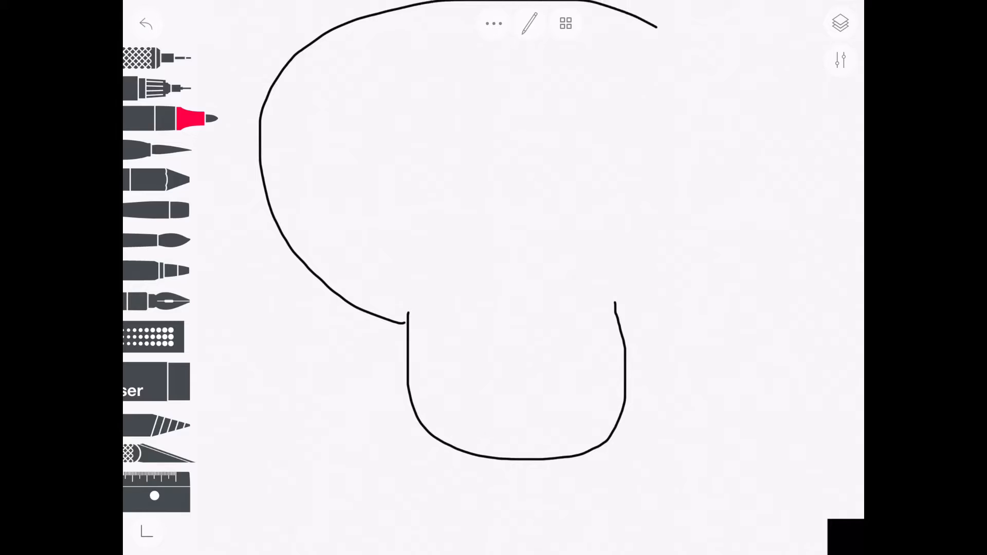
left_click(146, 24)
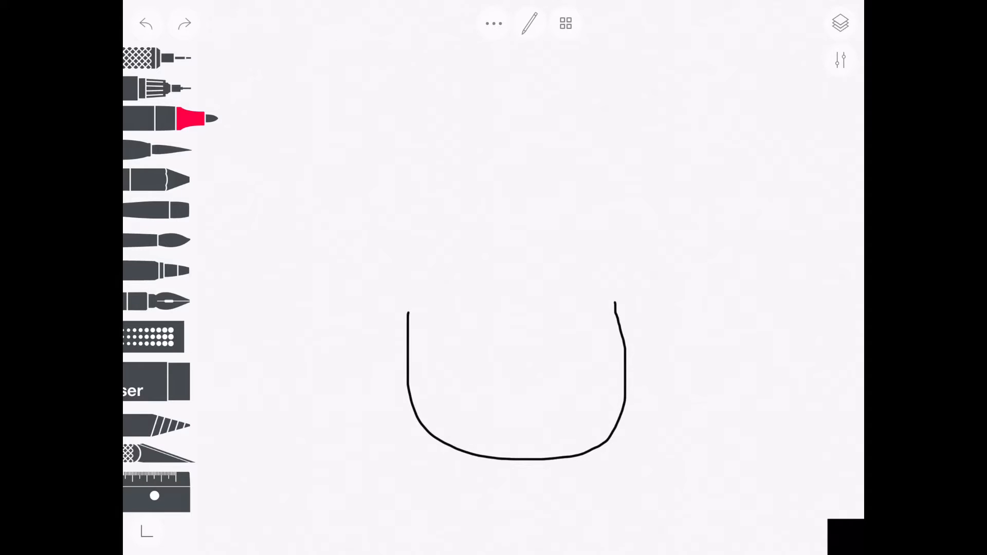
left_click_drag(330, 260, 406, 322)
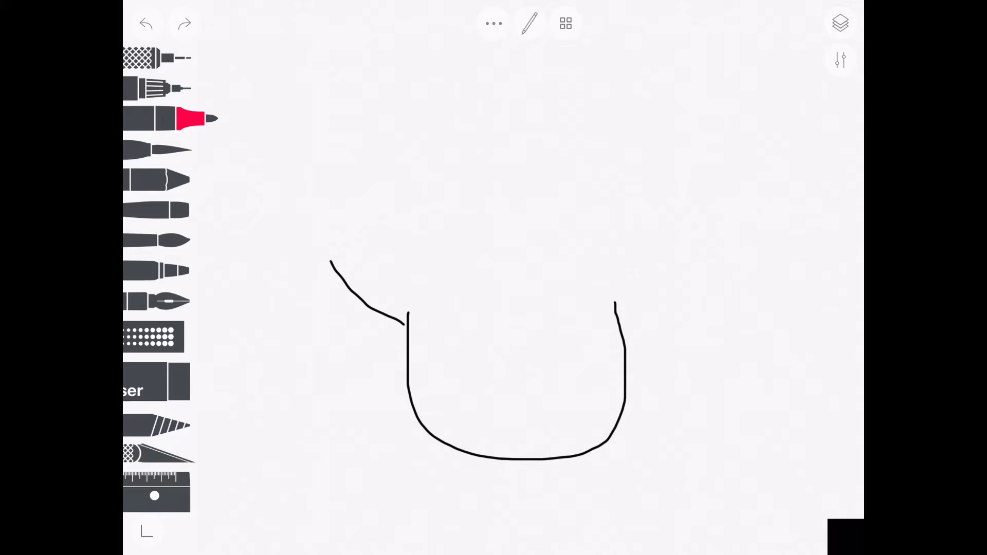
left_click_drag(330, 261, 714, 190)
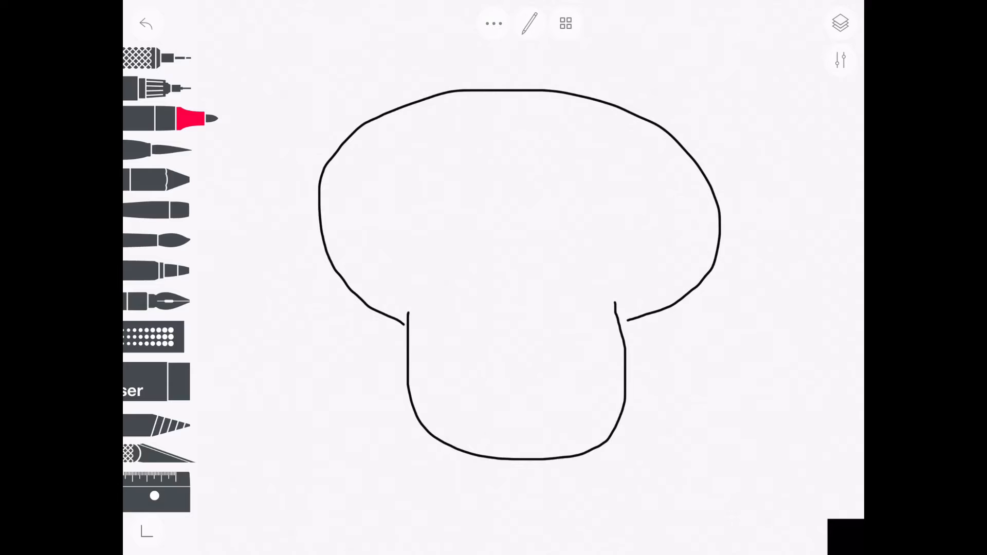
left_click_drag(403, 311, 433, 296)
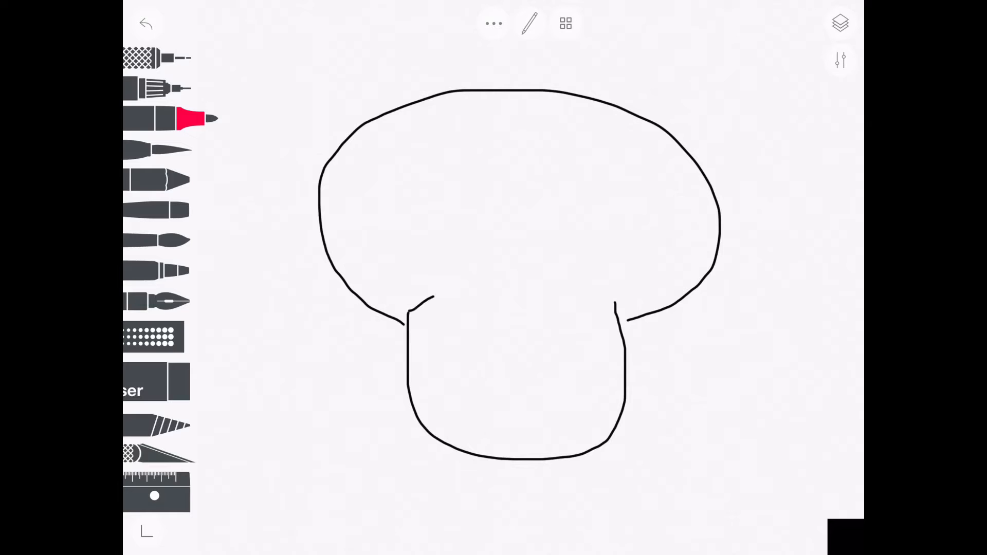
left_click_drag(408, 314, 620, 308)
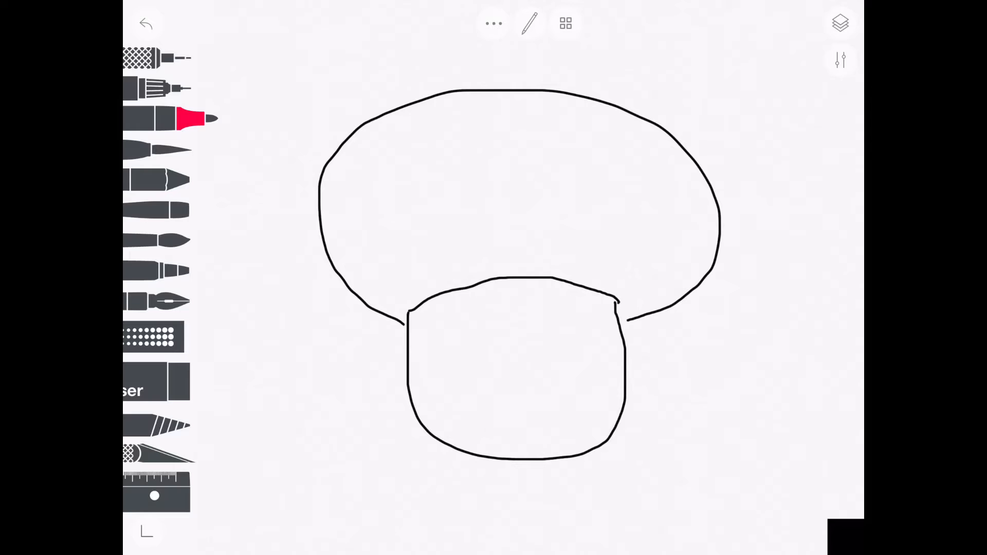
Step: Erase the cap outline with the eraser, leaving only the closed stem
left_click(151, 382)
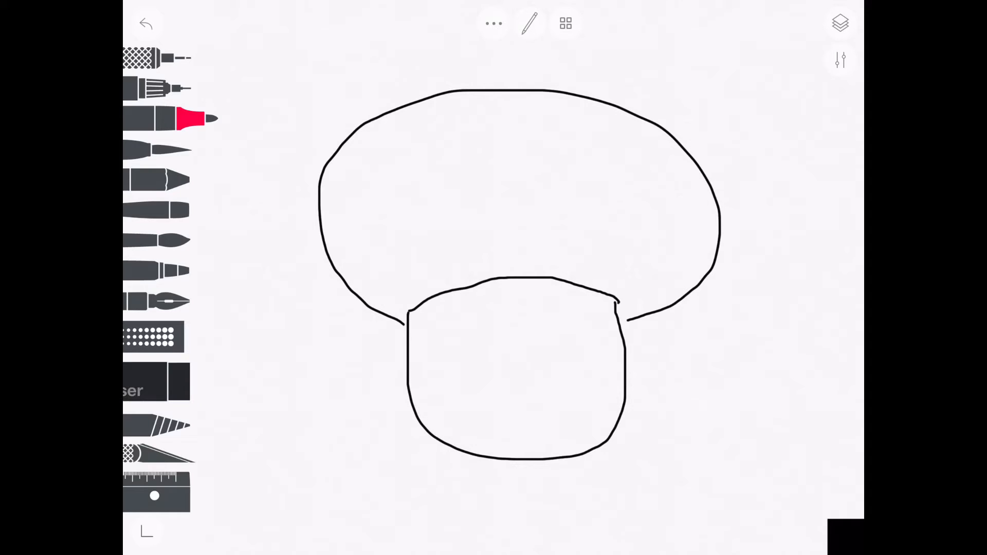
left_click(154, 383)
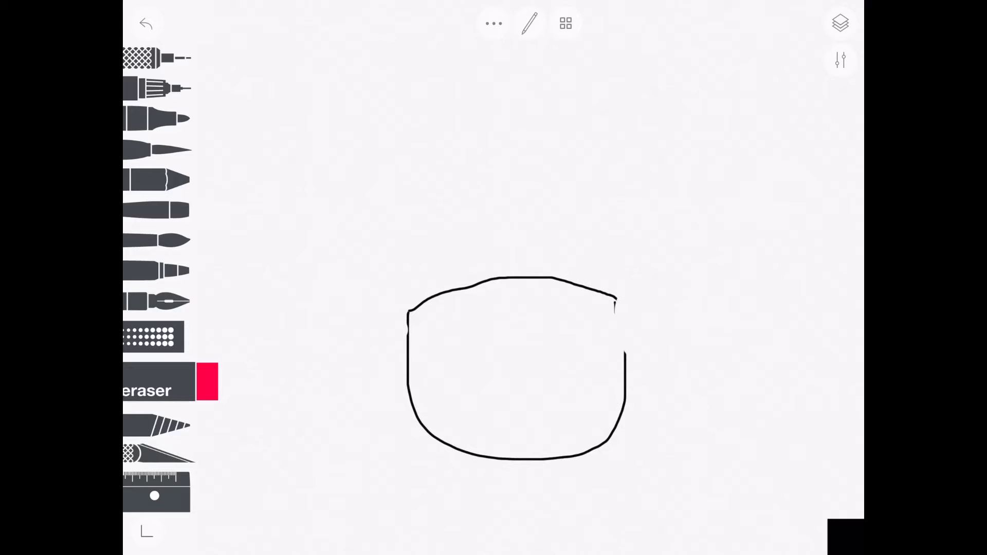
Step: Touch up the stem's right edge and sketch the cap's left underside and arc in black
left_click(154, 118)
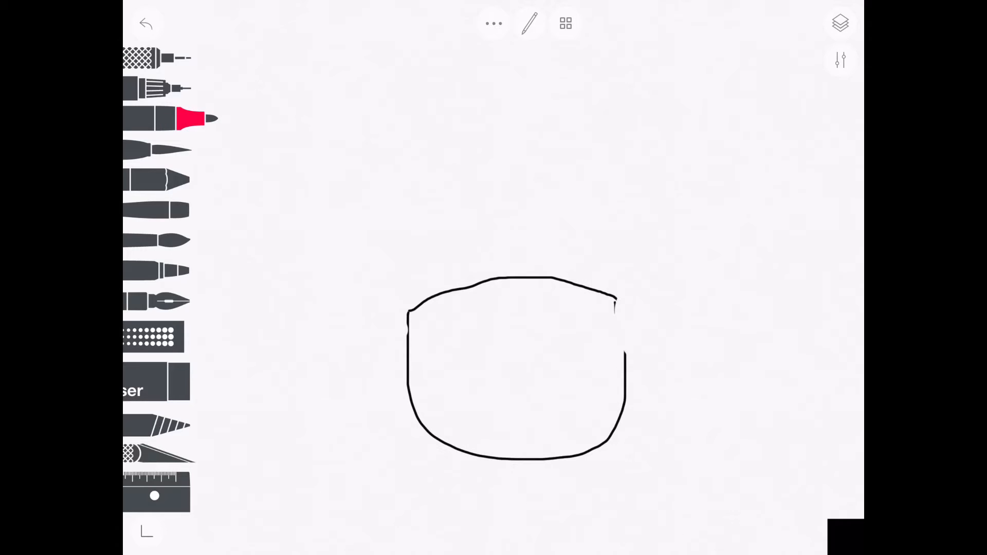
left_click_drag(615, 305, 621, 358)
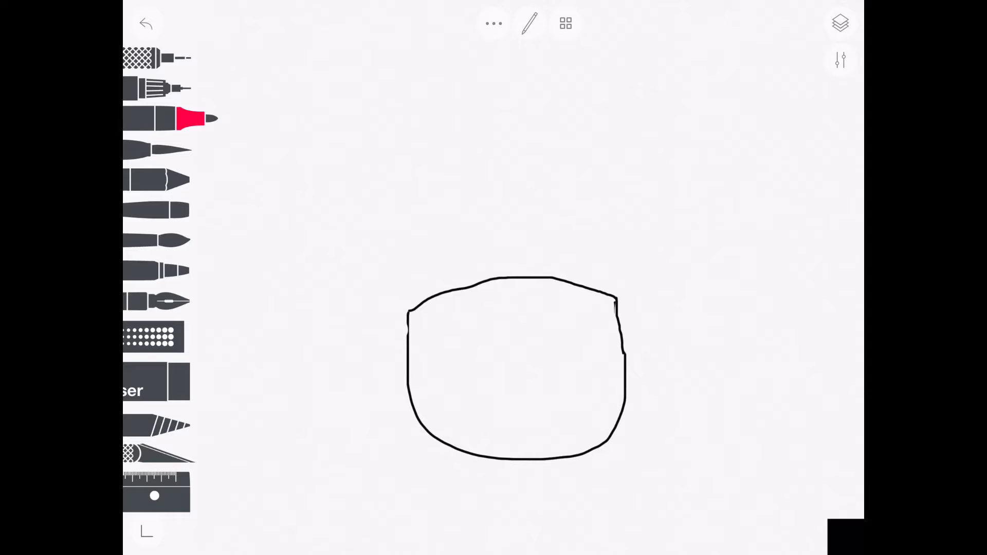
left_click_drag(315, 214, 406, 312)
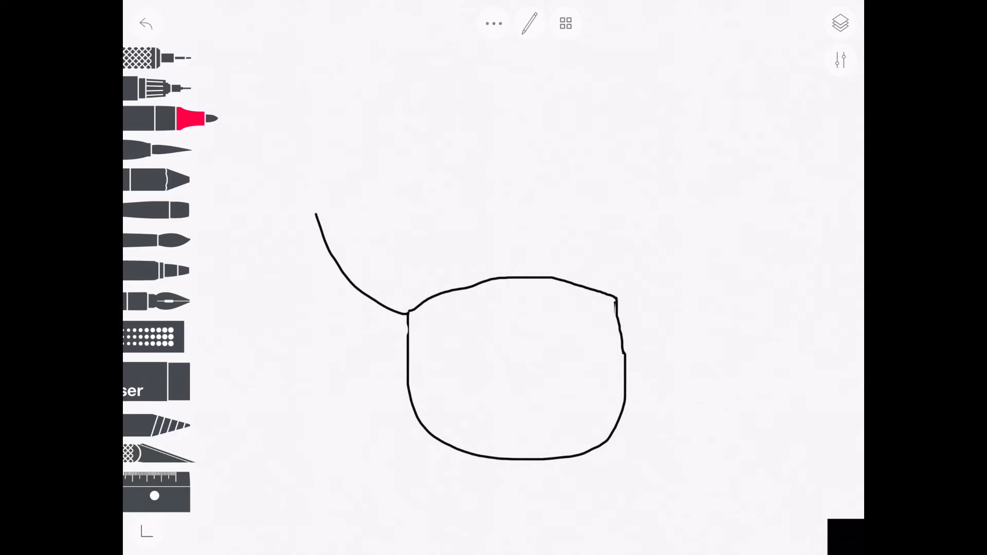
left_click_drag(318, 213, 697, 119)
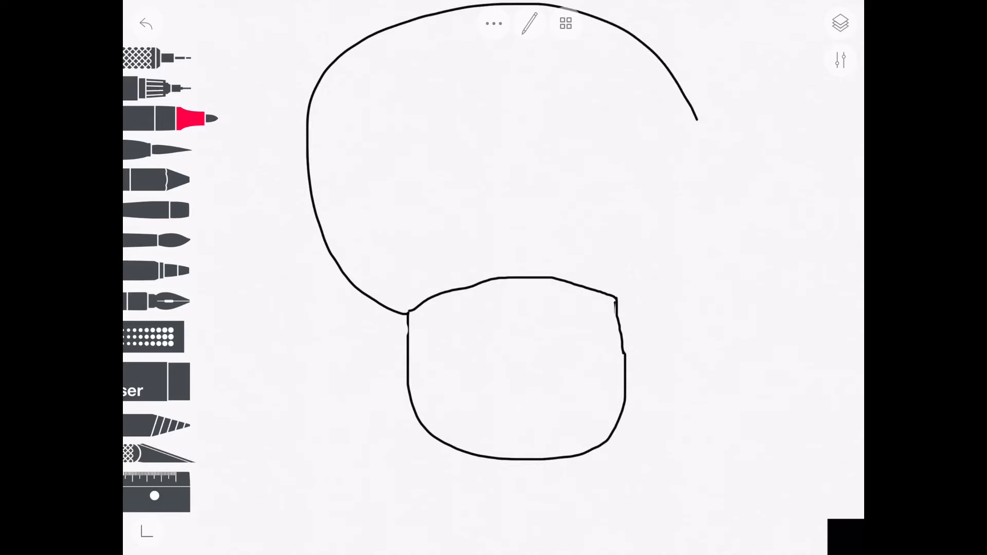
Step: Undo the arc and redraw the cap outline from top left round to the stem's right
left_click(144, 24)
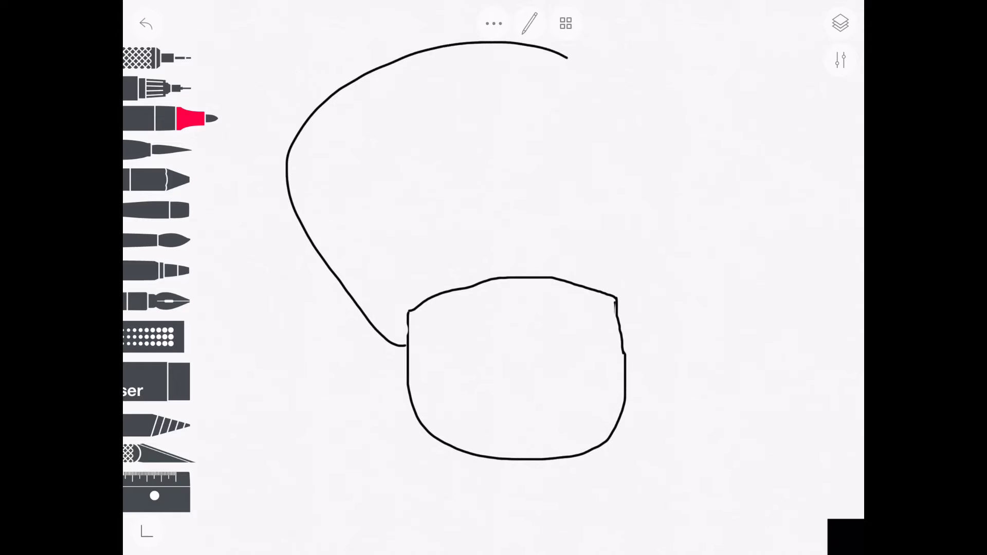
left_click(144, 24)
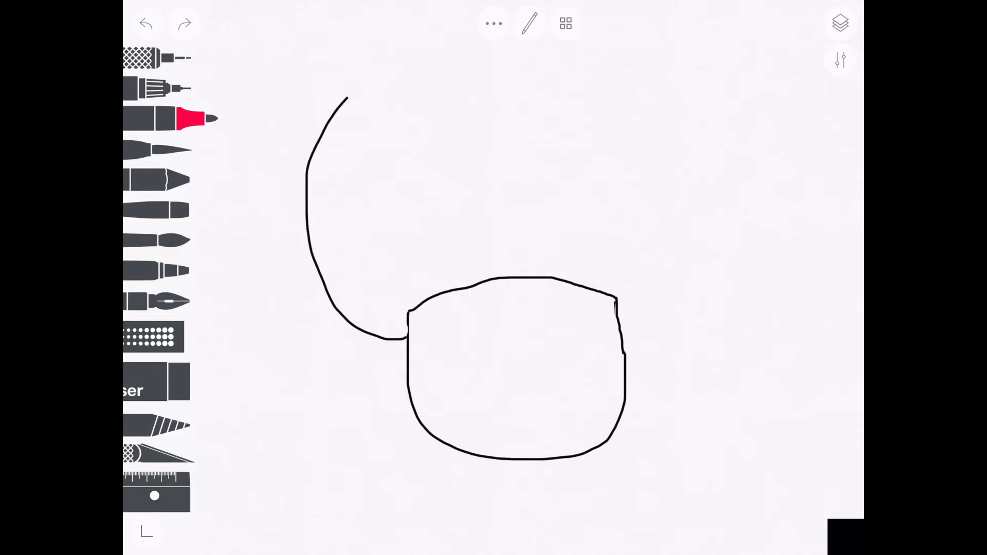
left_click_drag(347, 92, 635, 333)
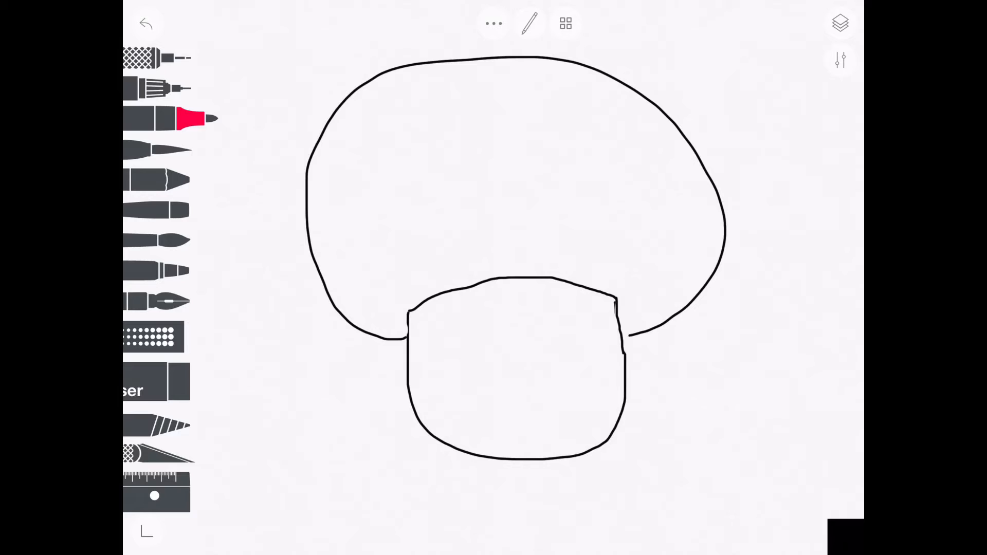
Step: Draw a round centre spot on the cap plus partial spots at its top and both sides
left_click_drag(448, 183, 521, 125)
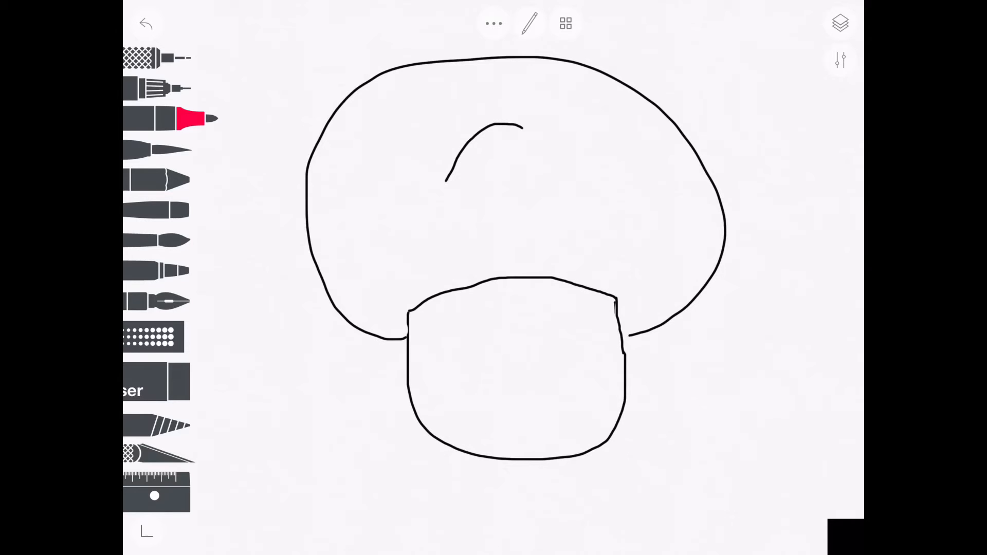
left_click_drag(522, 125, 447, 183)
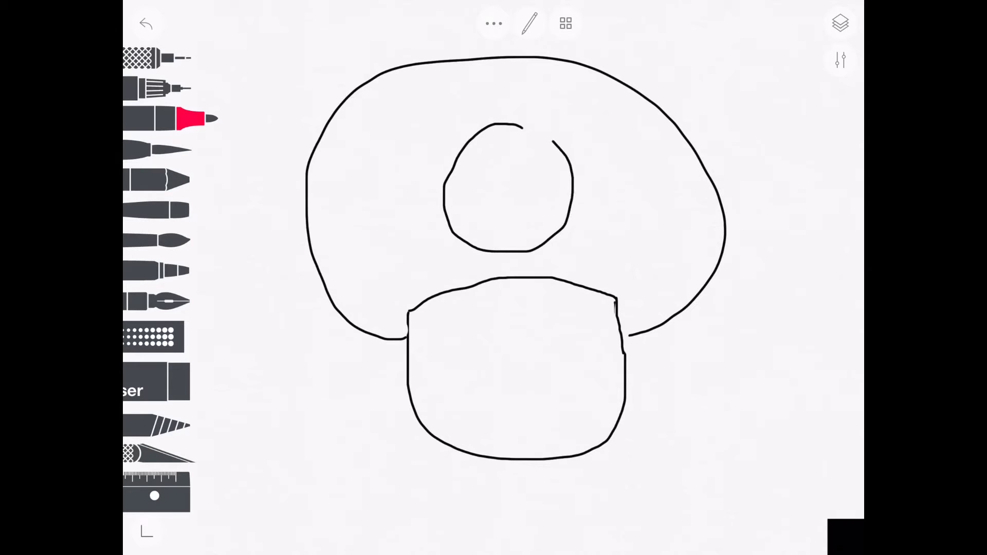
left_click_drag(516, 129, 554, 142)
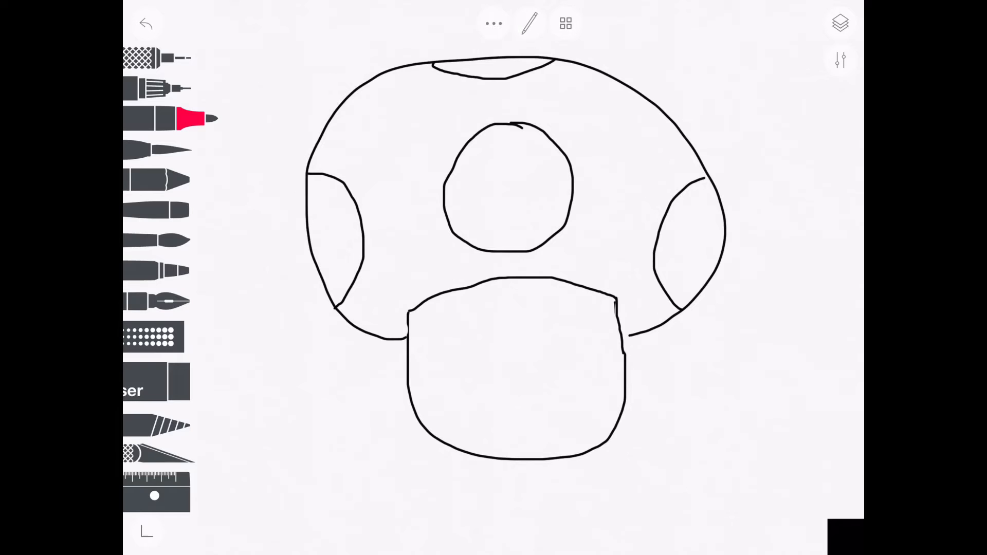
Step: Draw two narrow vertical oval eyes on the stem and colour them solid black
left_click_drag(477, 318, 473, 372)
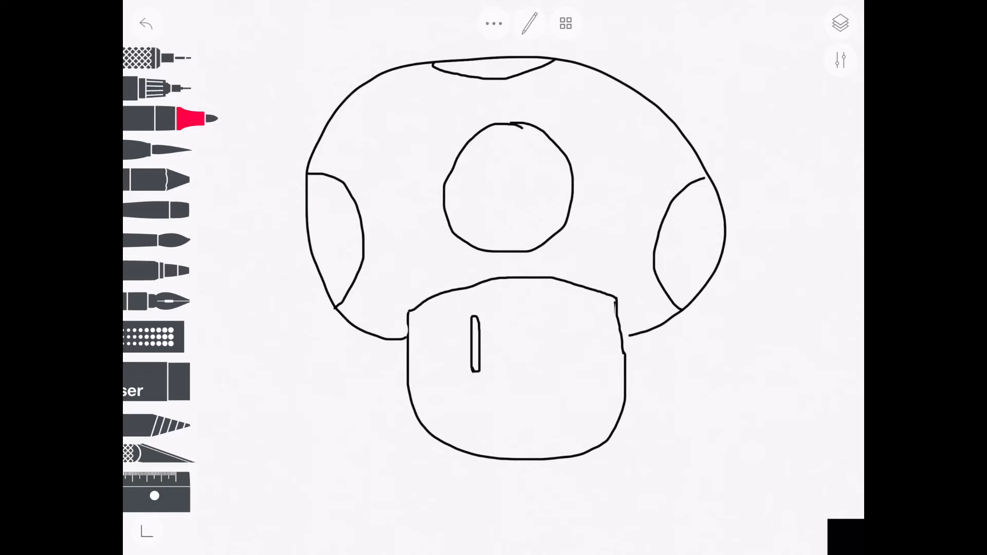
left_click_drag(537, 311, 542, 371)
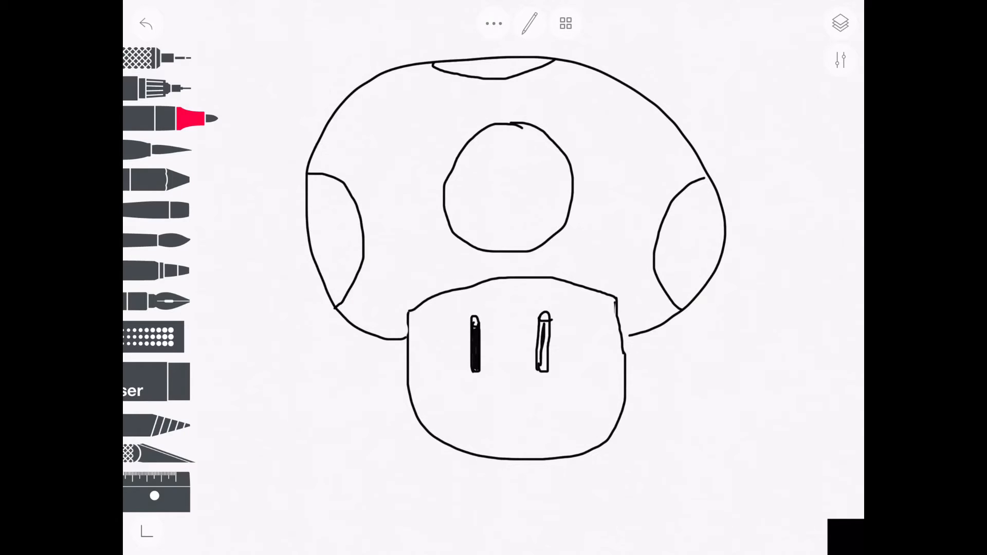
left_click_drag(542, 321, 543, 371)
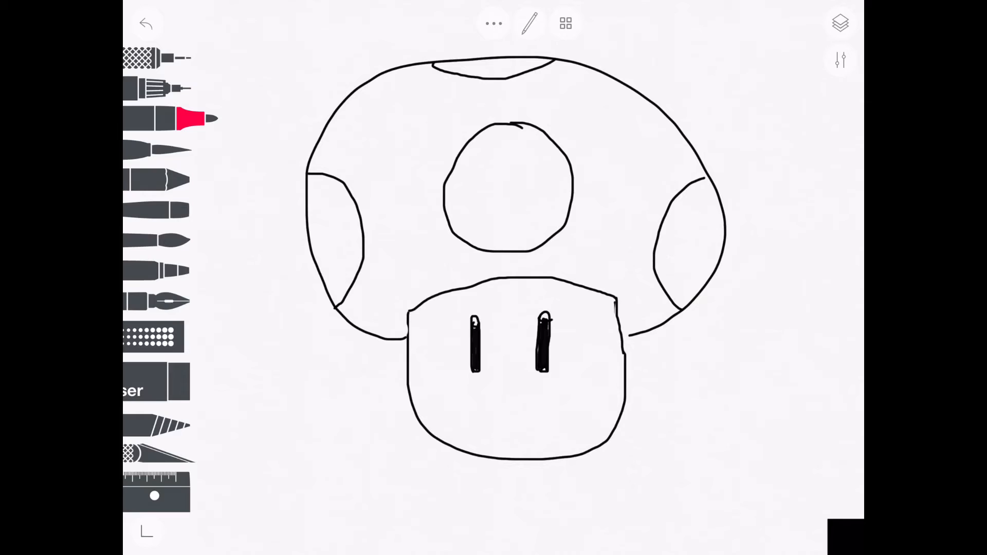
left_click(839, 24)
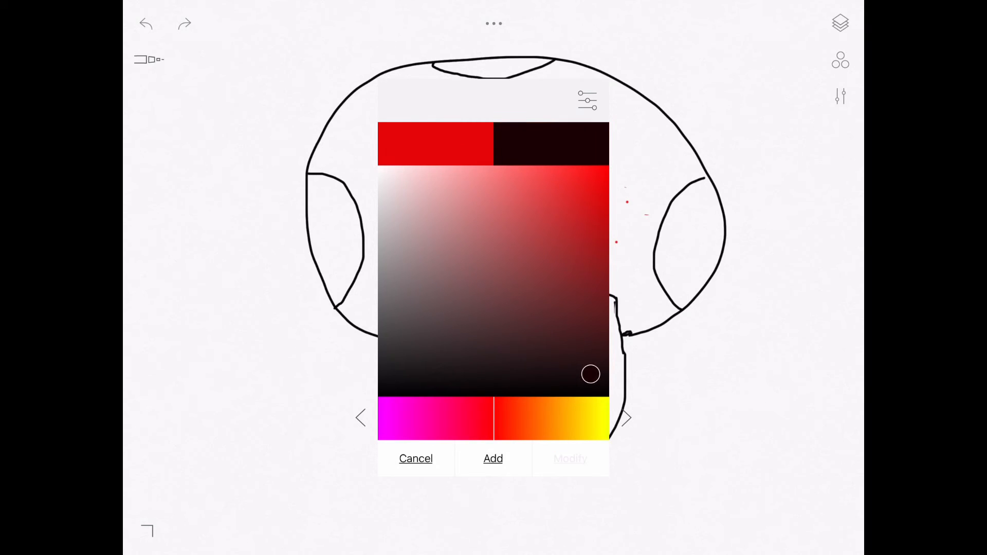
Step: Pick a bright red and bucket-fill the cap around the spots
left_click_drag(590, 374, 599, 271)
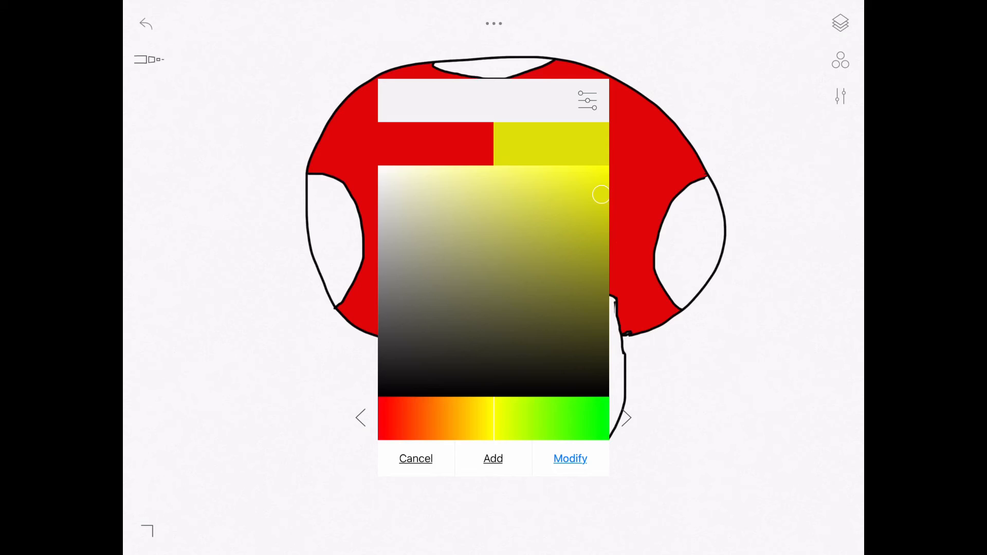
Step: Mix a light cream from a pale yellow-ochre and fill the face, flooding the background too
left_click_drag(599, 195, 470, 178)
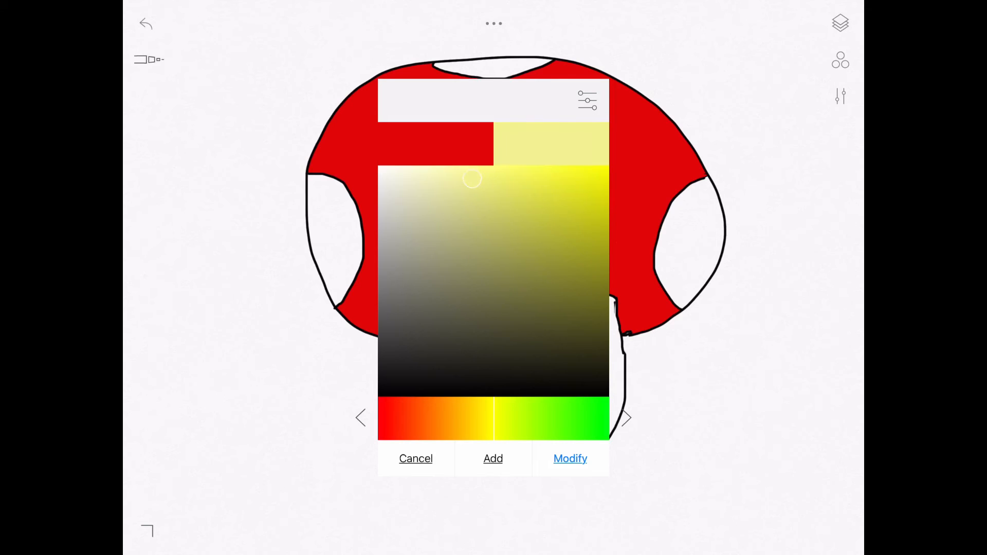
left_click_drag(472, 178, 461, 187)
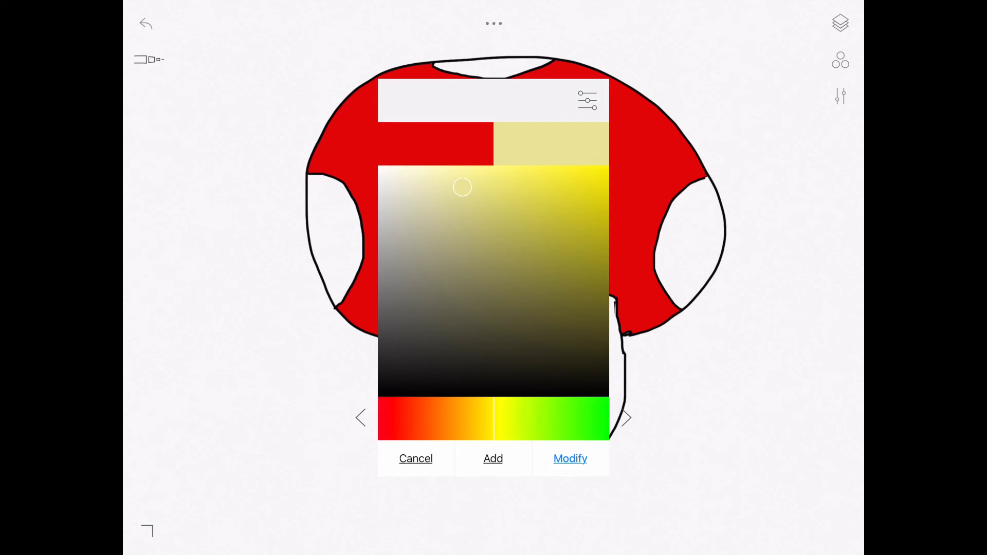
left_click_drag(462, 186, 477, 181)
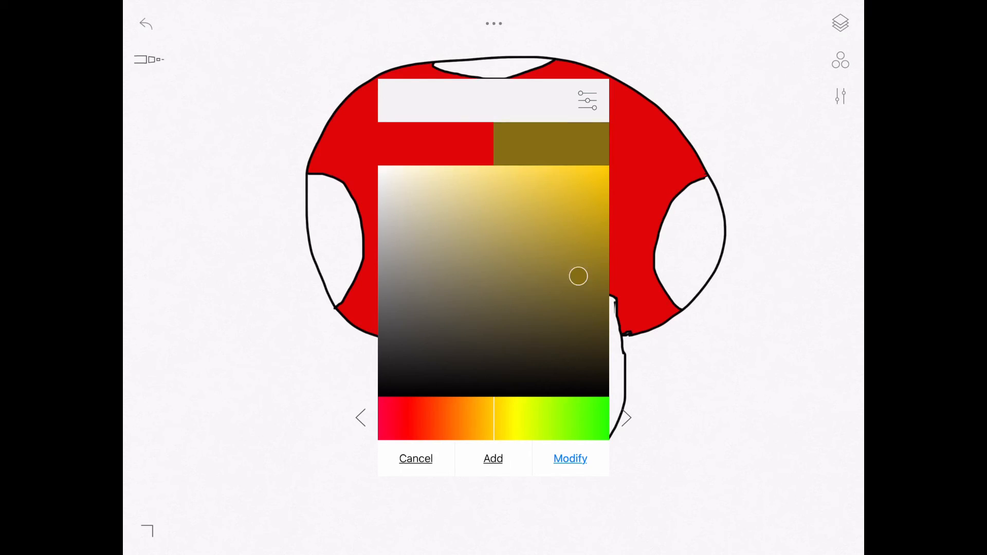
left_click_drag(578, 276, 599, 290)
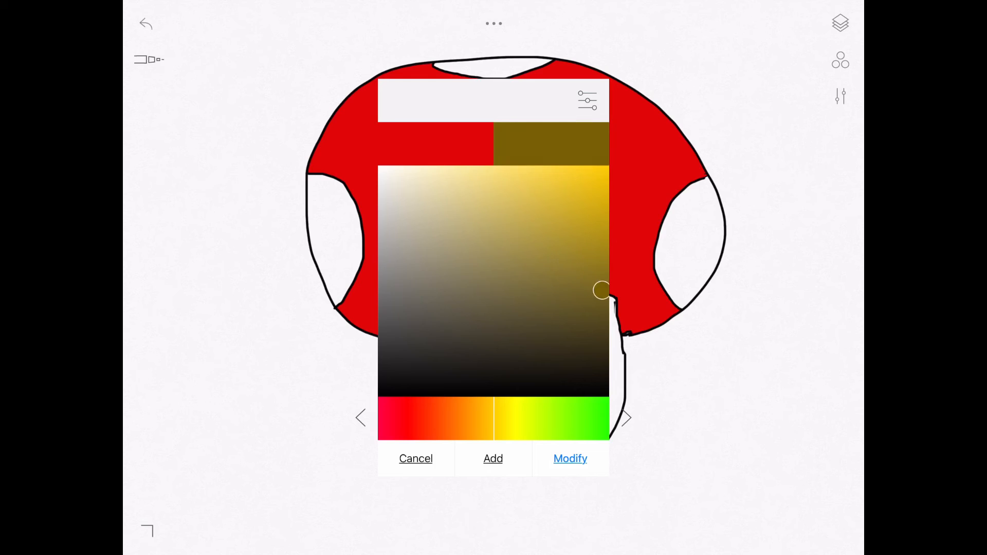
left_click_drag(602, 291, 560, 299)
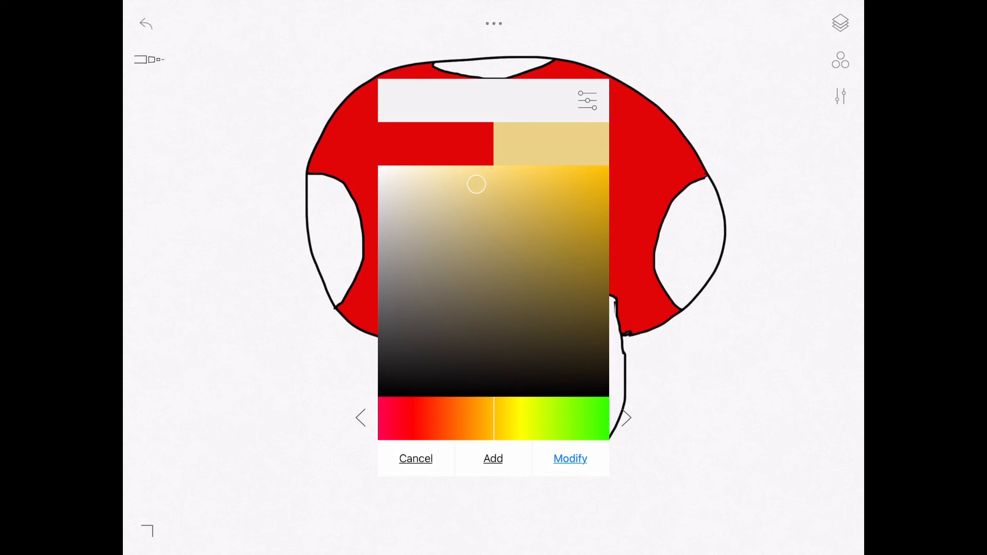
left_click(415, 458)
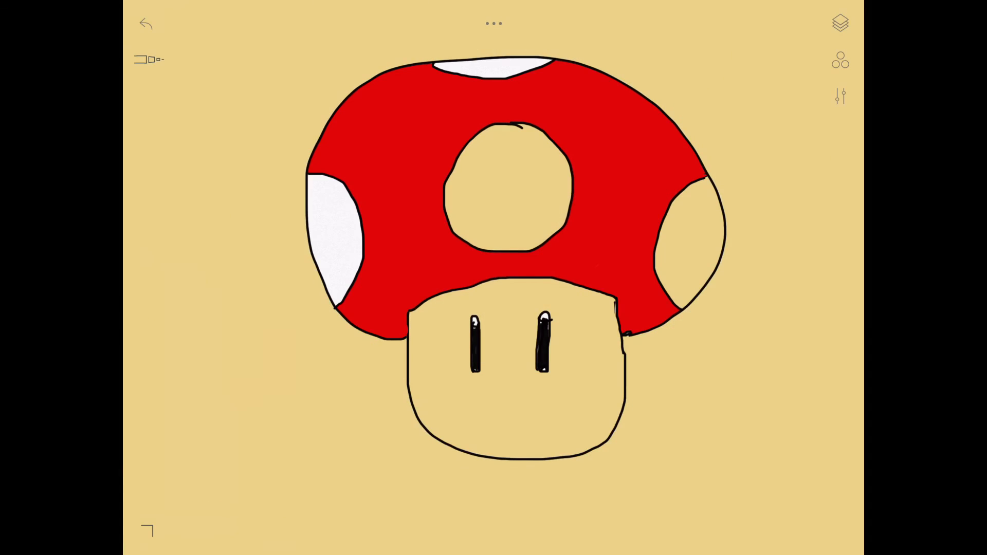
Step: Undo the background flood and fill all four cap spots with a paler cream
left_click(158, 24)
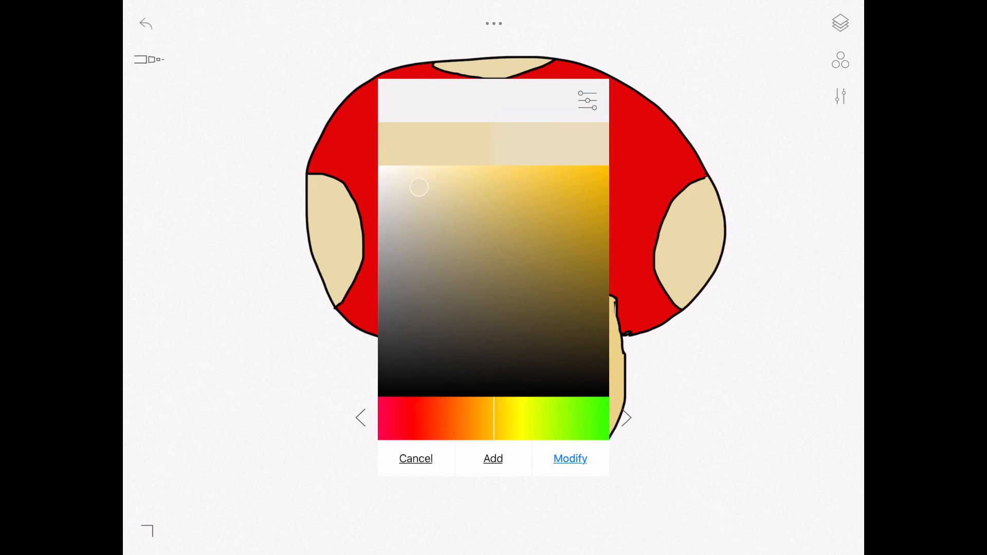
left_click(415, 458)
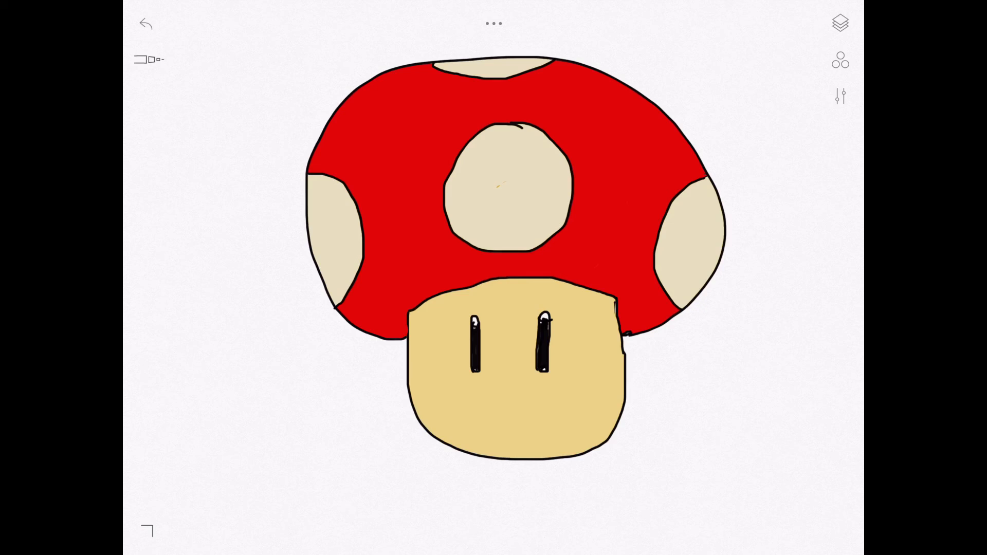
Step: Switch to the pen in black and start handwriting 'SUBSCRIBE' below the mushroom
left_click(149, 60)
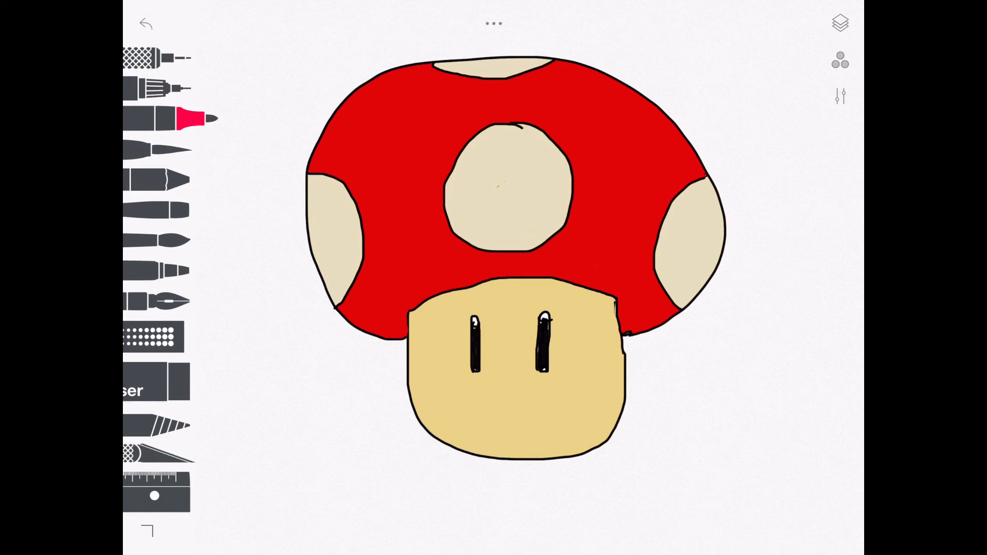
left_click(840, 61)
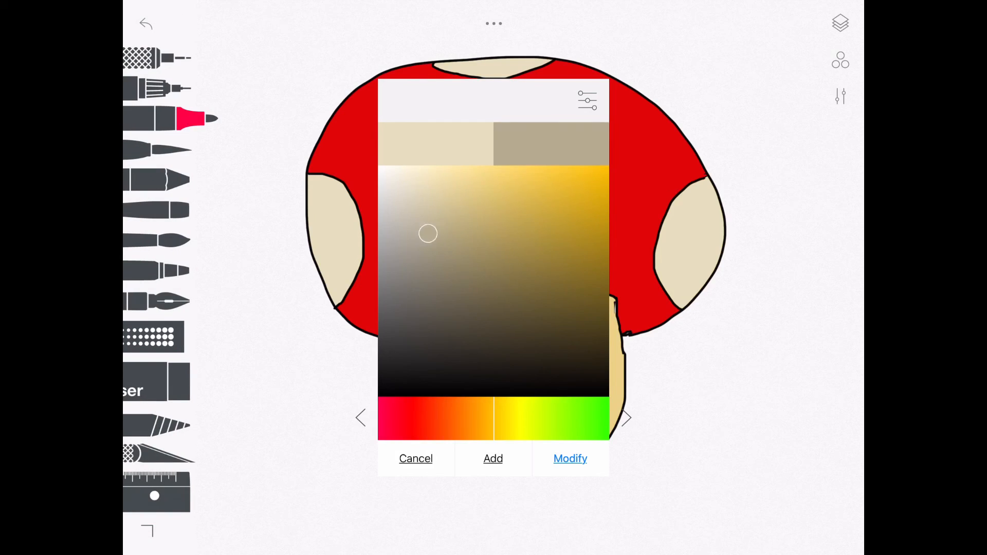
left_click(415, 459)
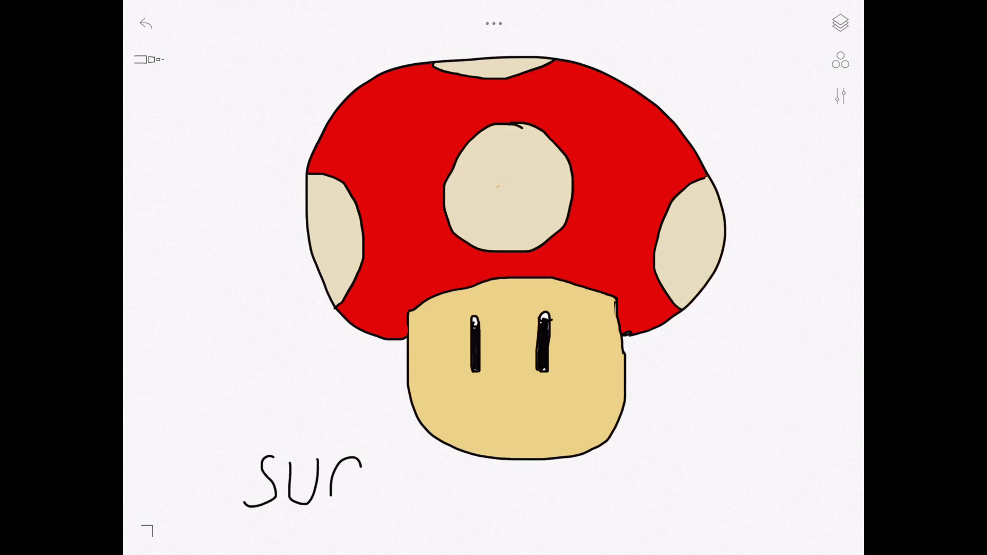
type("SUBSr")
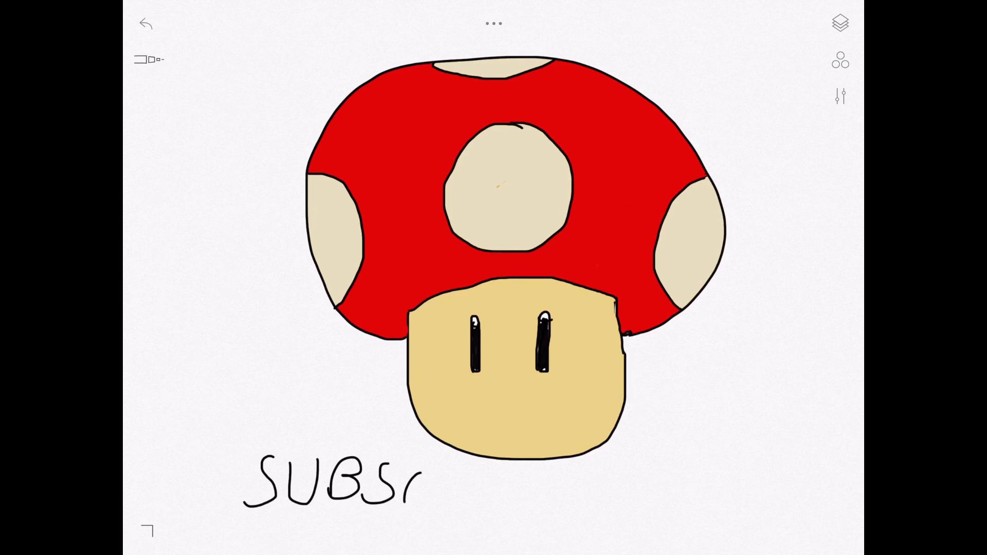